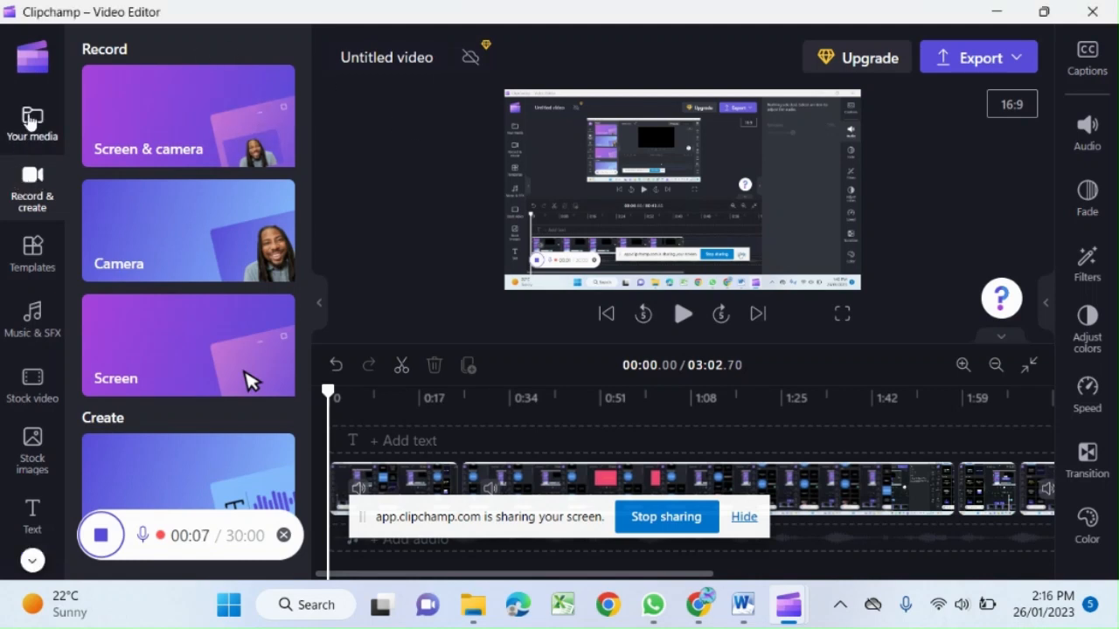
Open the Your media panel in the left sidebar to reach the import options.
left_click(32, 123)
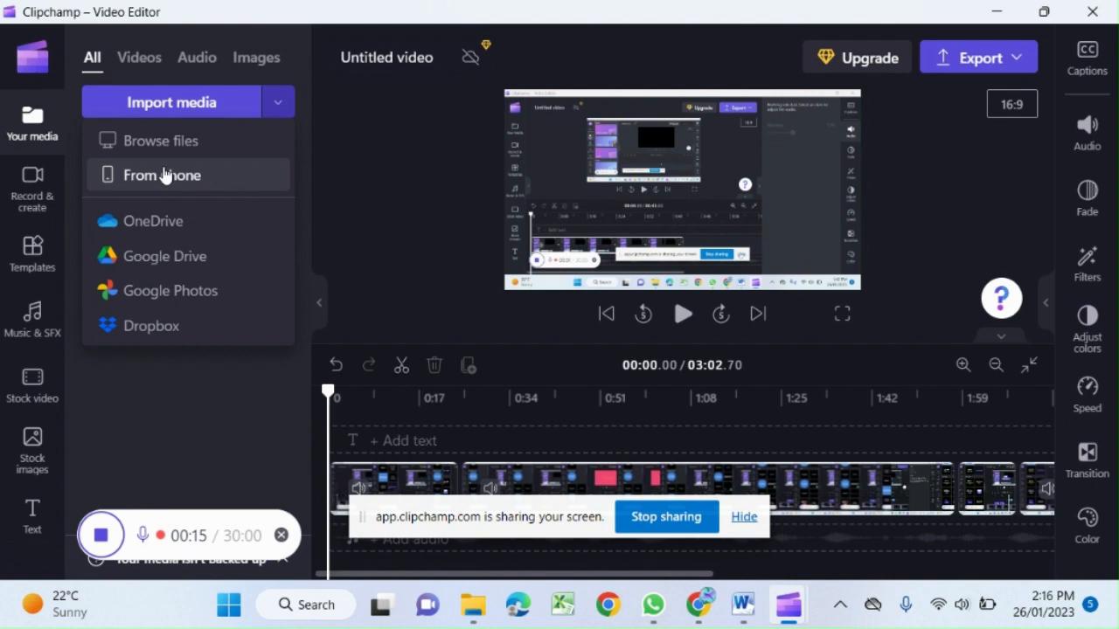
left_click(162, 174)
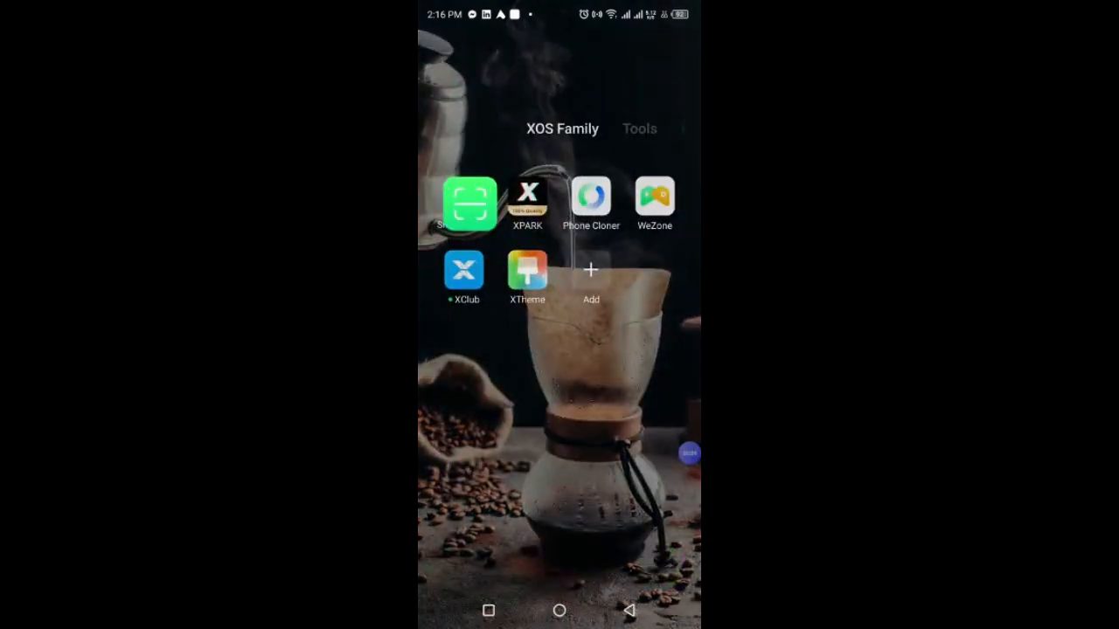
Scan Clipchamp's QR code in Smart Scanner and open the resulting webpage in the browser.
left_click(464, 194)
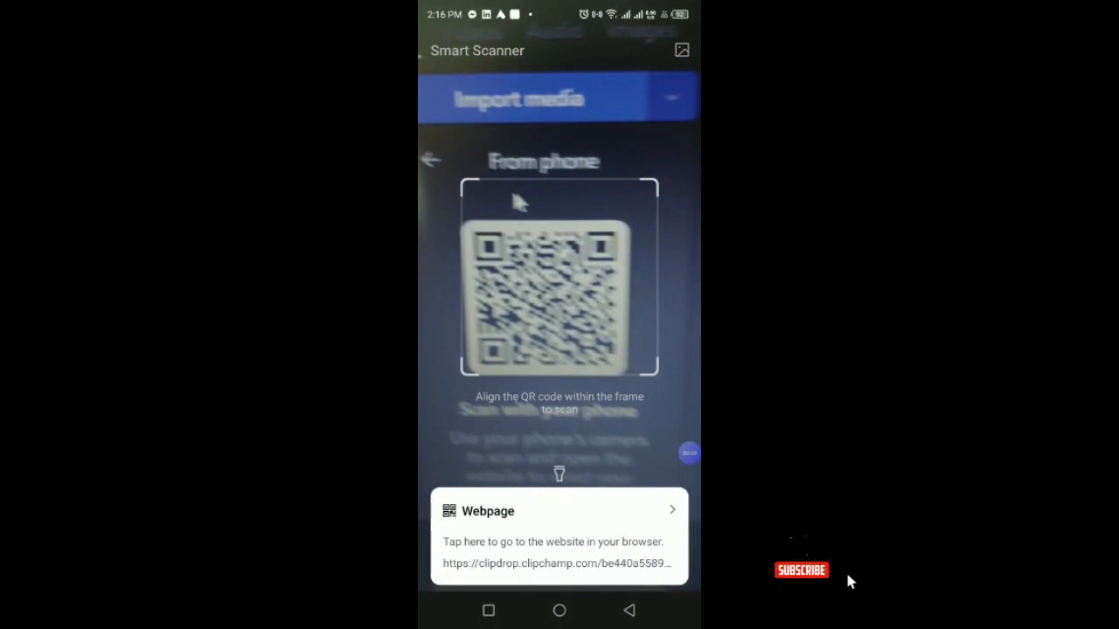
left_click(559, 537)
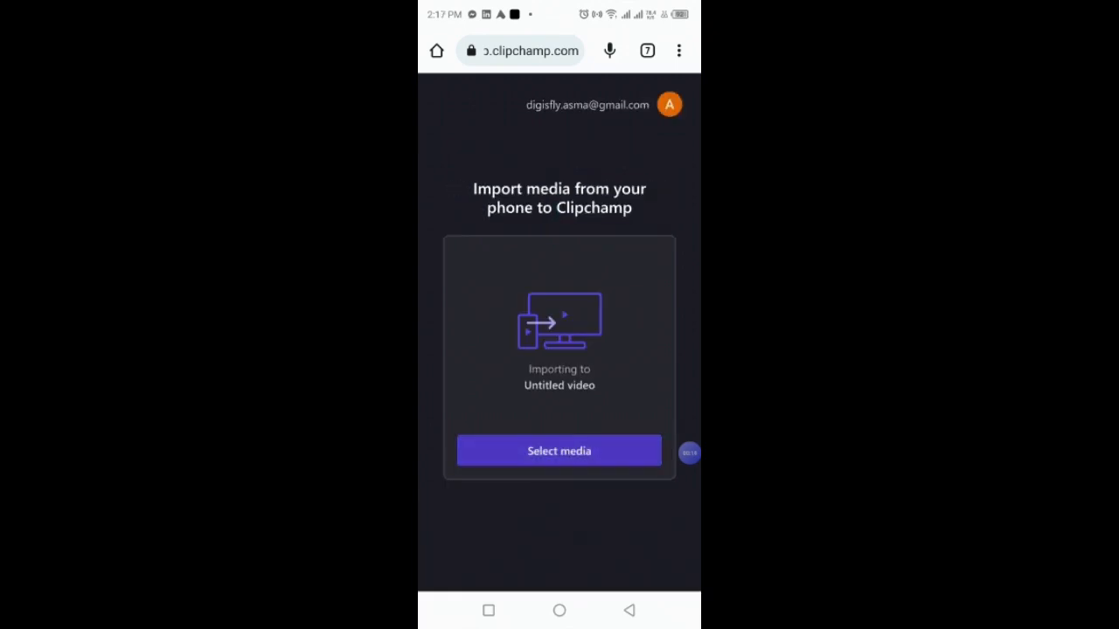
left_click(558, 450)
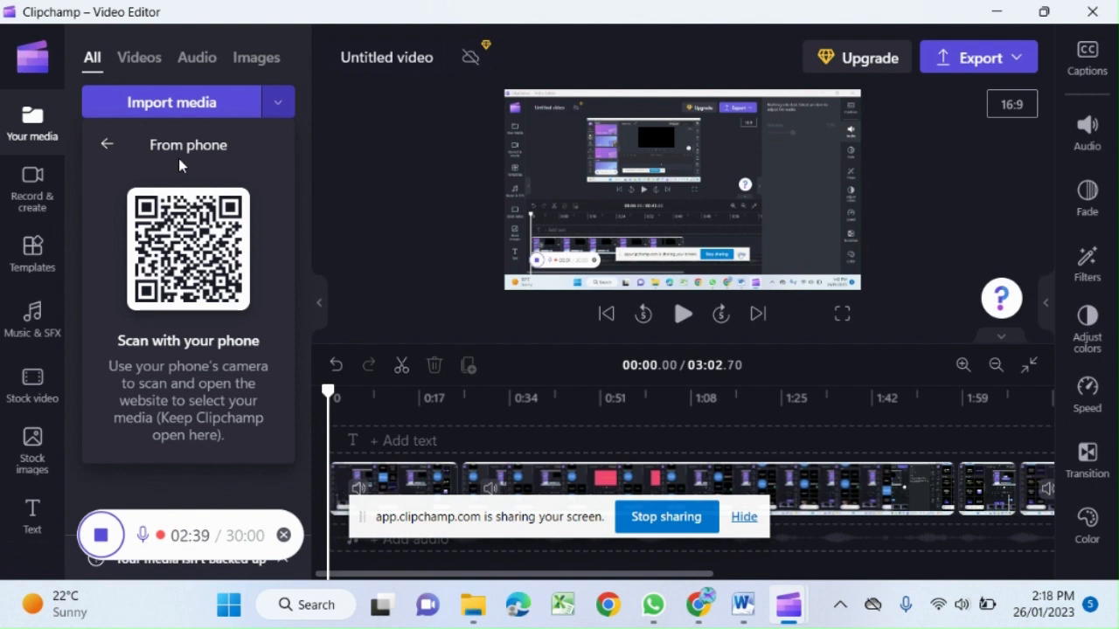
mouse_move(127, 148)
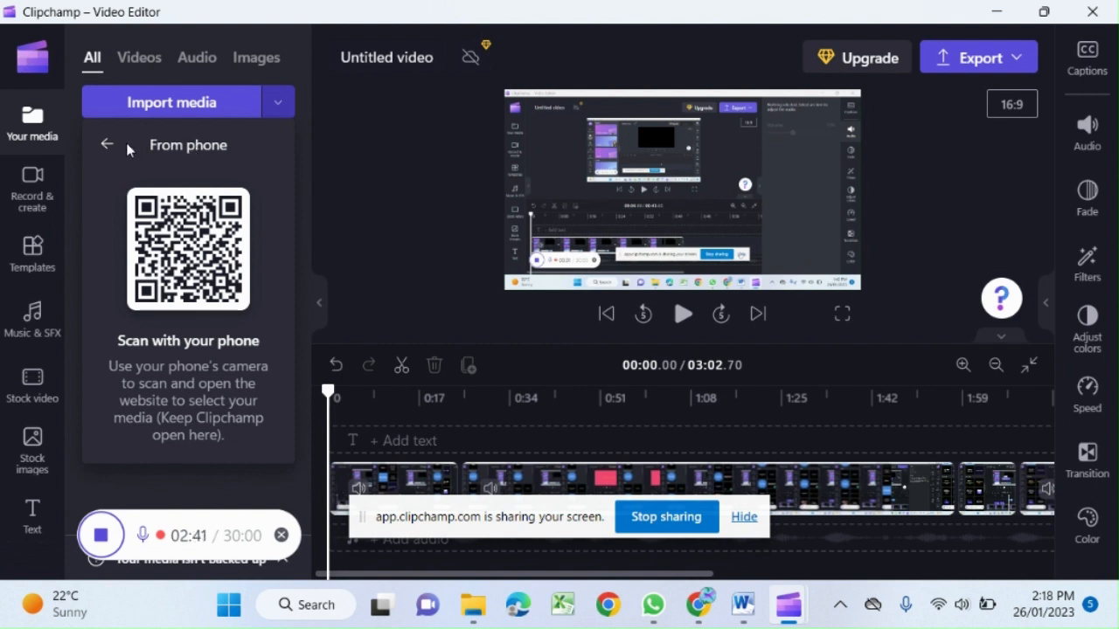
Go back from the From phone QR code panel to the import source list.
left_click(105, 144)
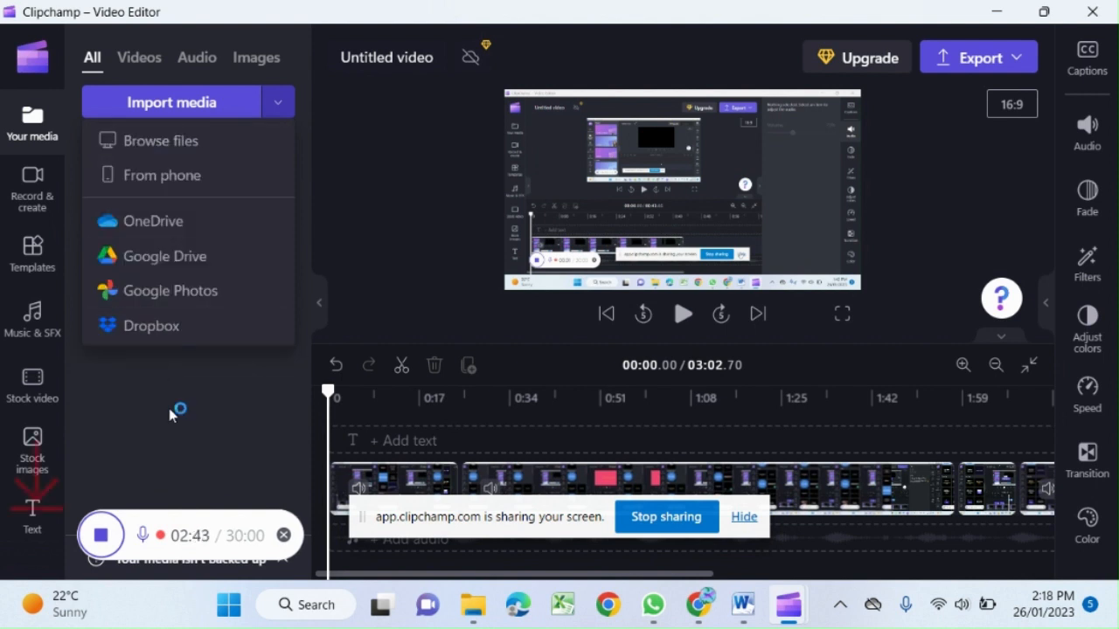